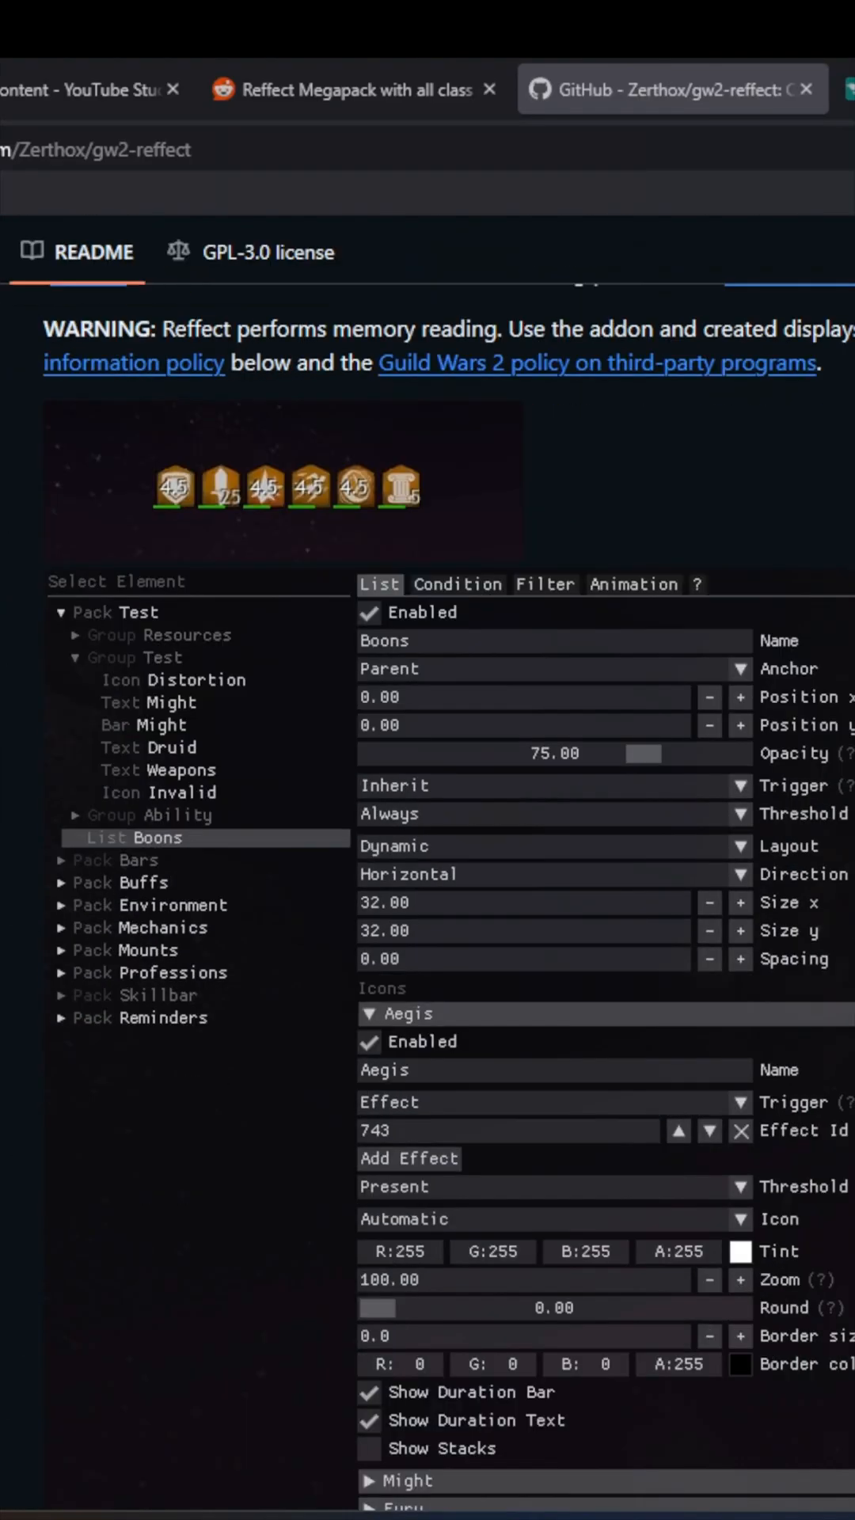
Scroll the gw2-reffect README and switch to the Guild Wars 2 addons folder holding reffect.dll.
{"action": "scroll", "scroll_direction": "down", "scroll_amount": 3}
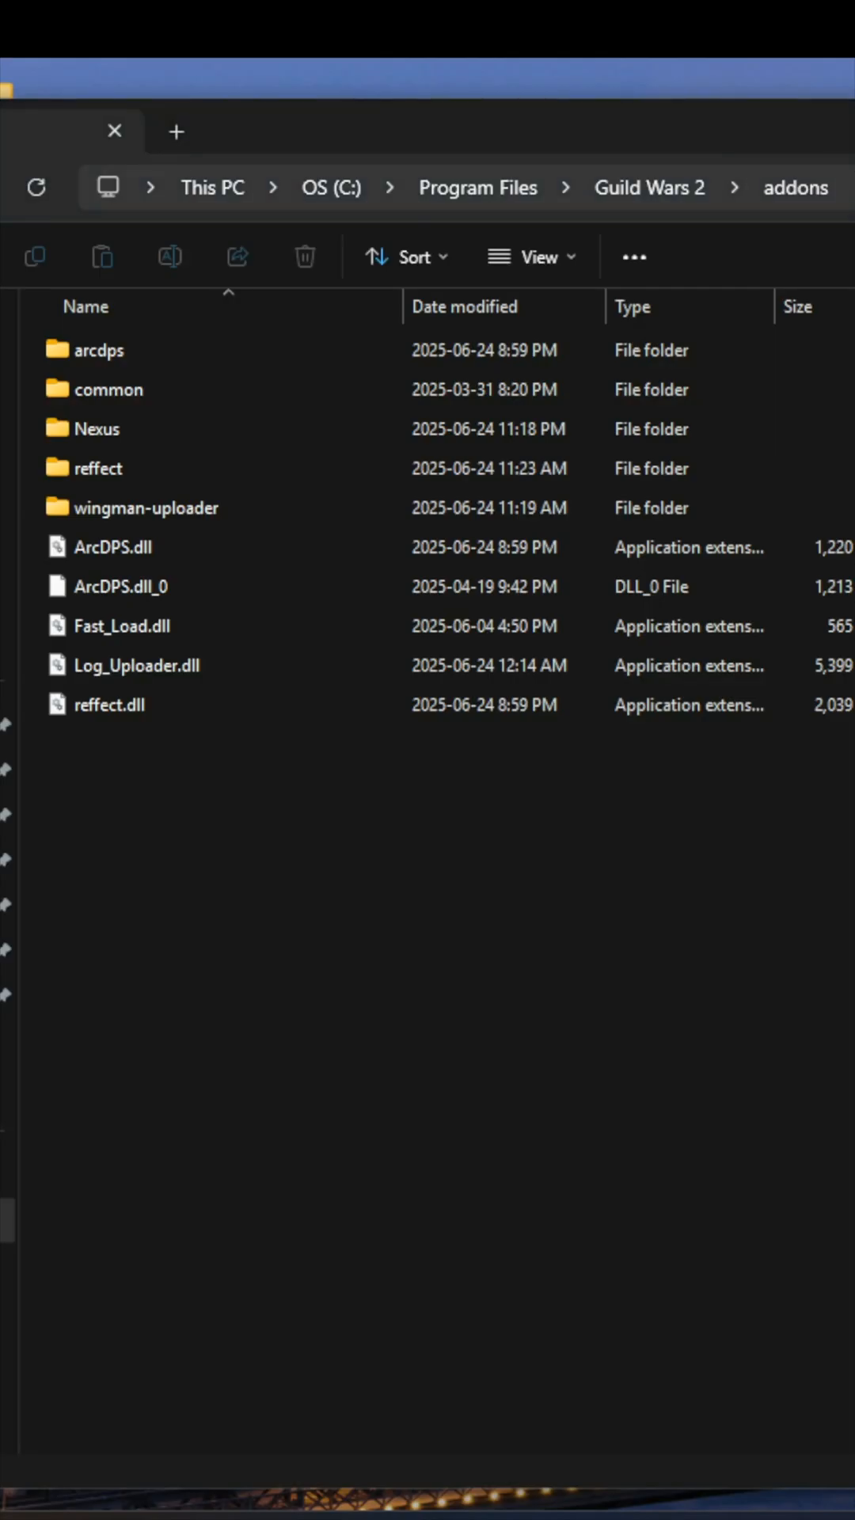
{"action": "left_click", "coordinate": [122, 626]}
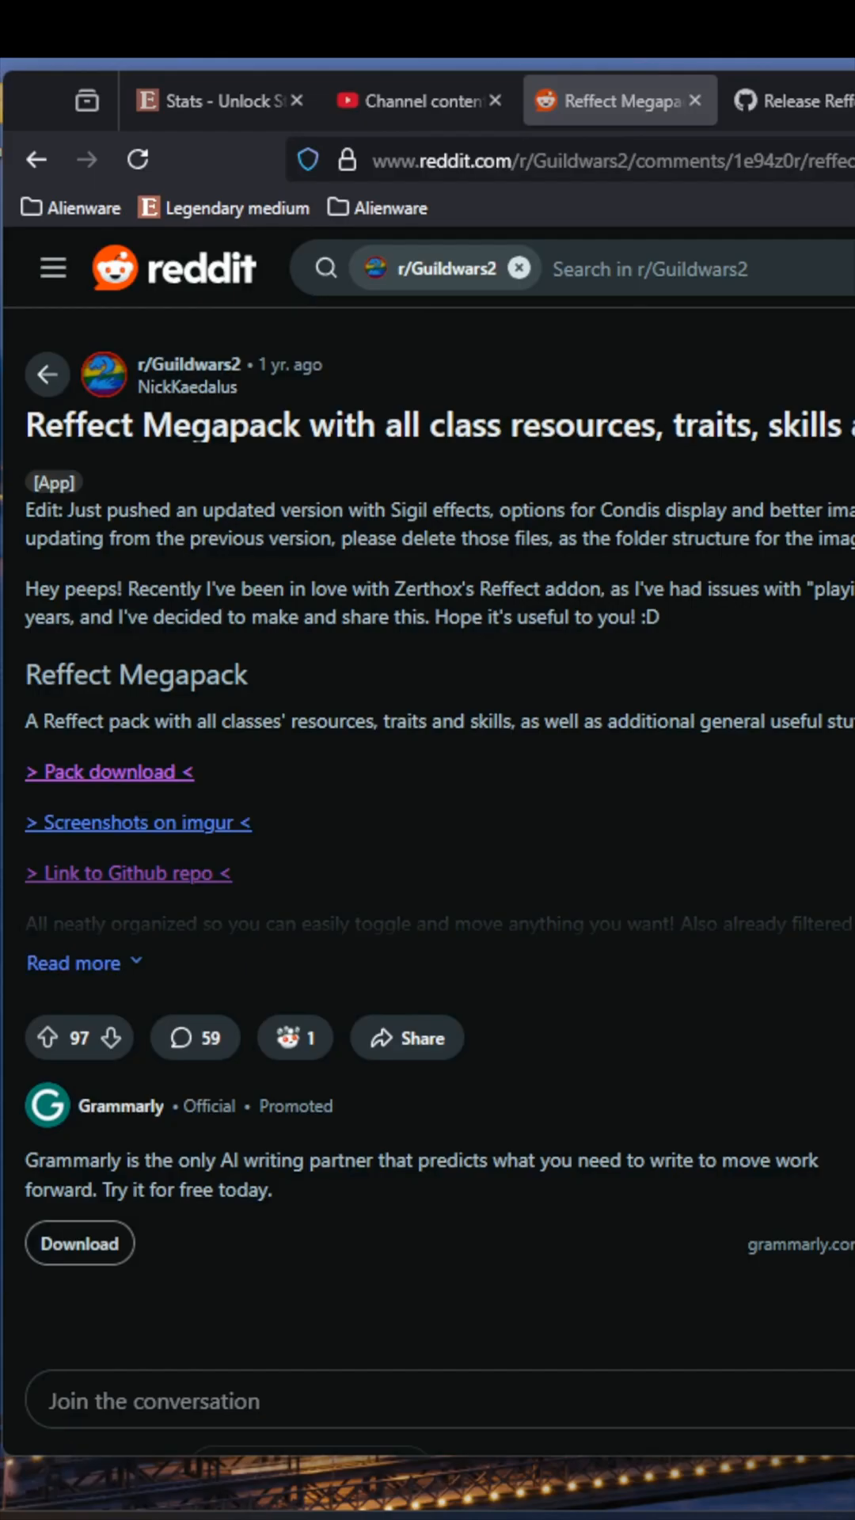
{"action": "mouse_move", "coordinate": [114, 780]}
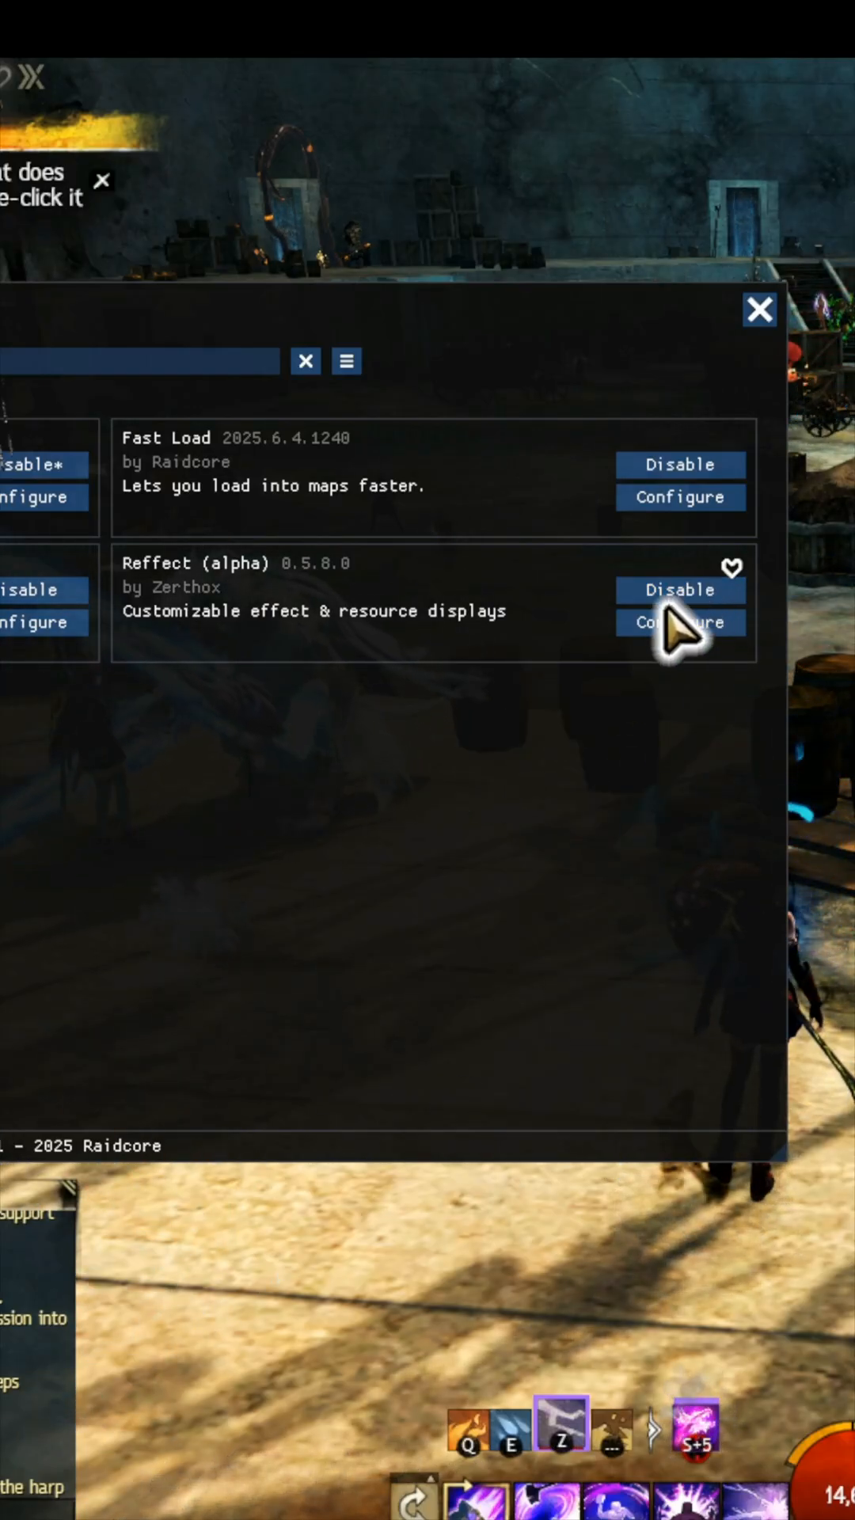
Configure Reffect (alpha) and expand KaedalusReffectMegapack to show Classes, Relics, Sigils and other groups.
{"action": "left_click", "coordinate": [680, 622]}
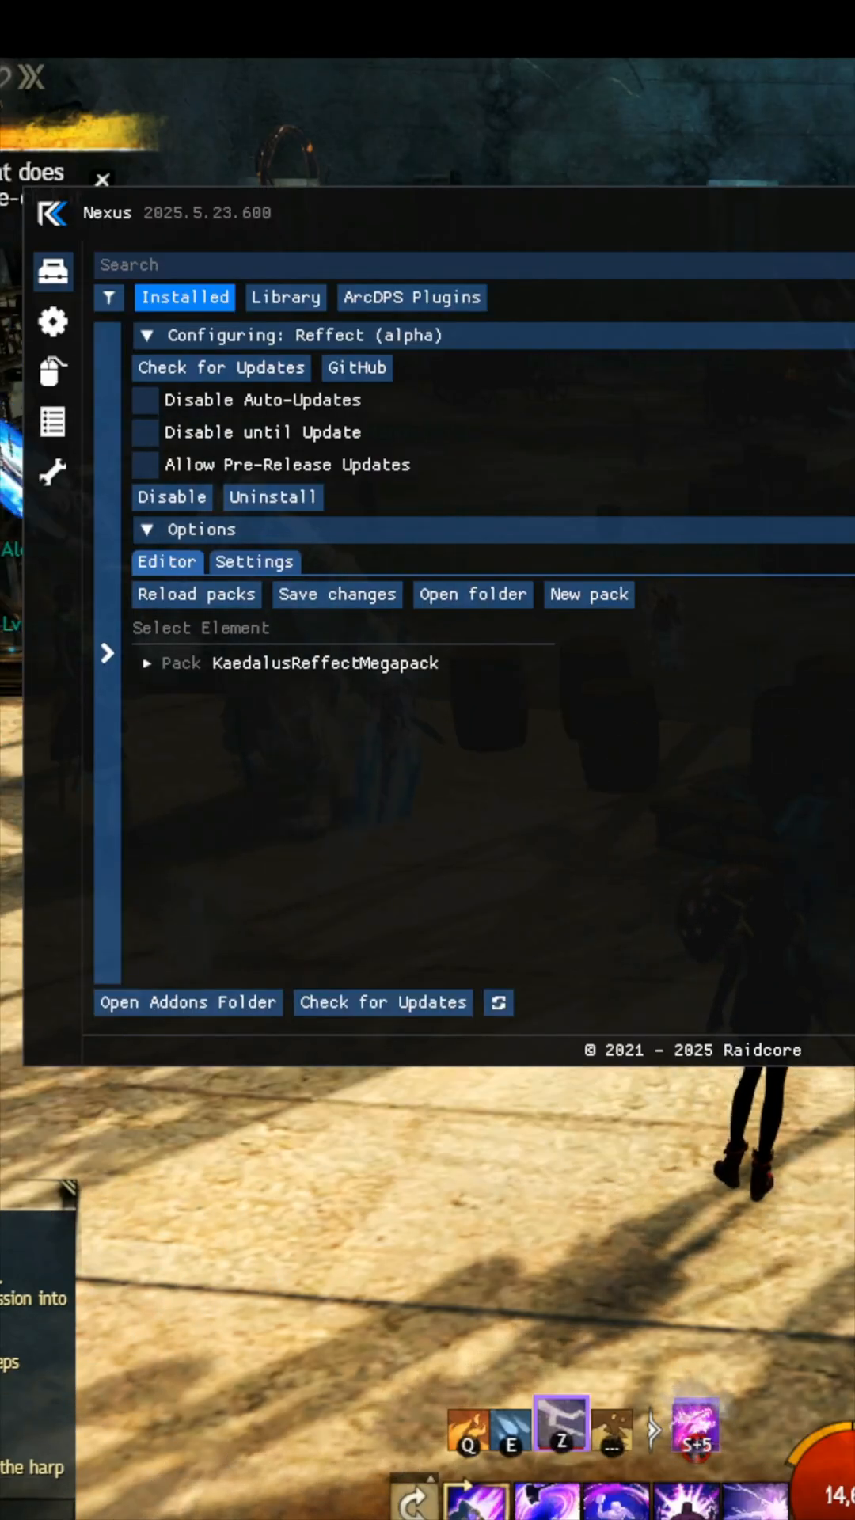
{"action": "left_click", "coordinate": [148, 664]}
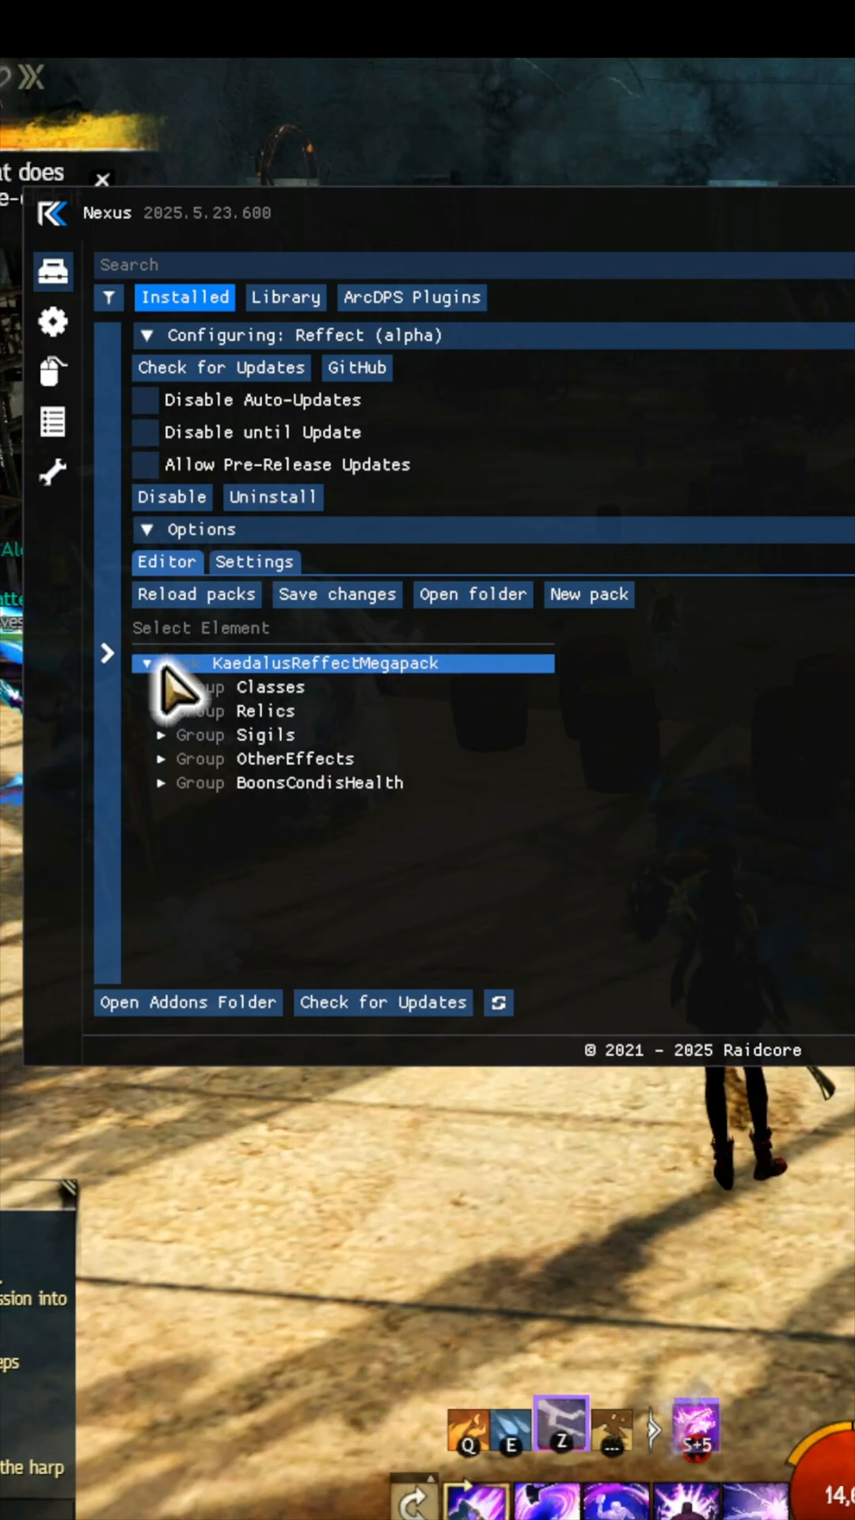